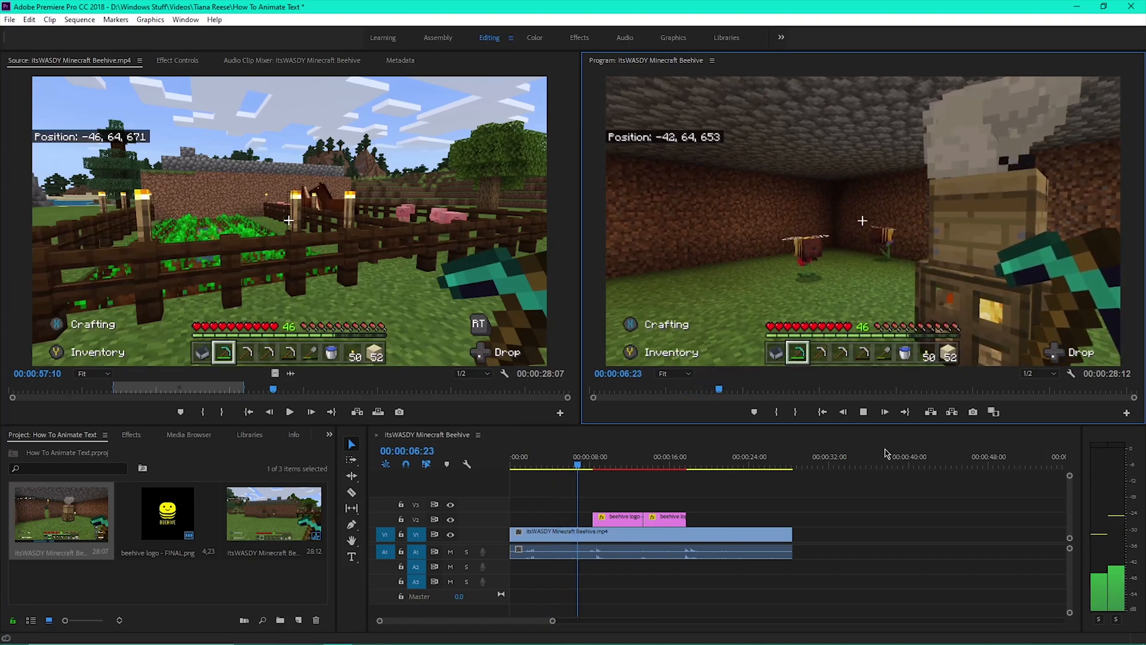
Place the playhead at the start of the beehive logo clip on V2.
click(864, 411)
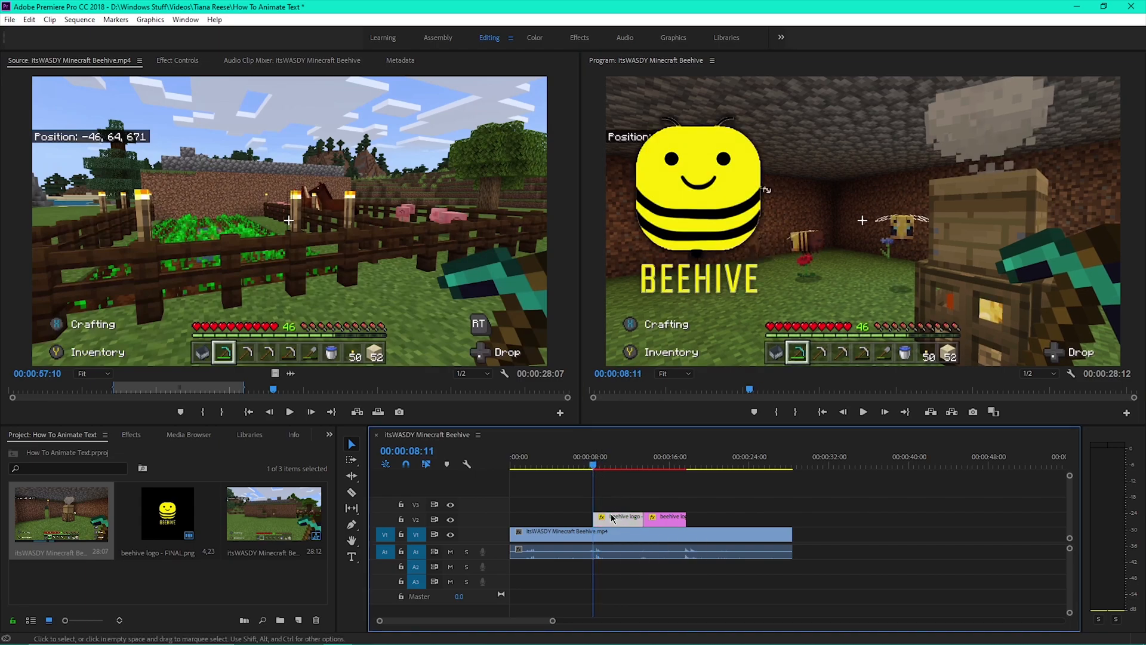
Set the logo's Motion Scale to 0.0 in Effect Controls and record a keyframe.
click(177, 59)
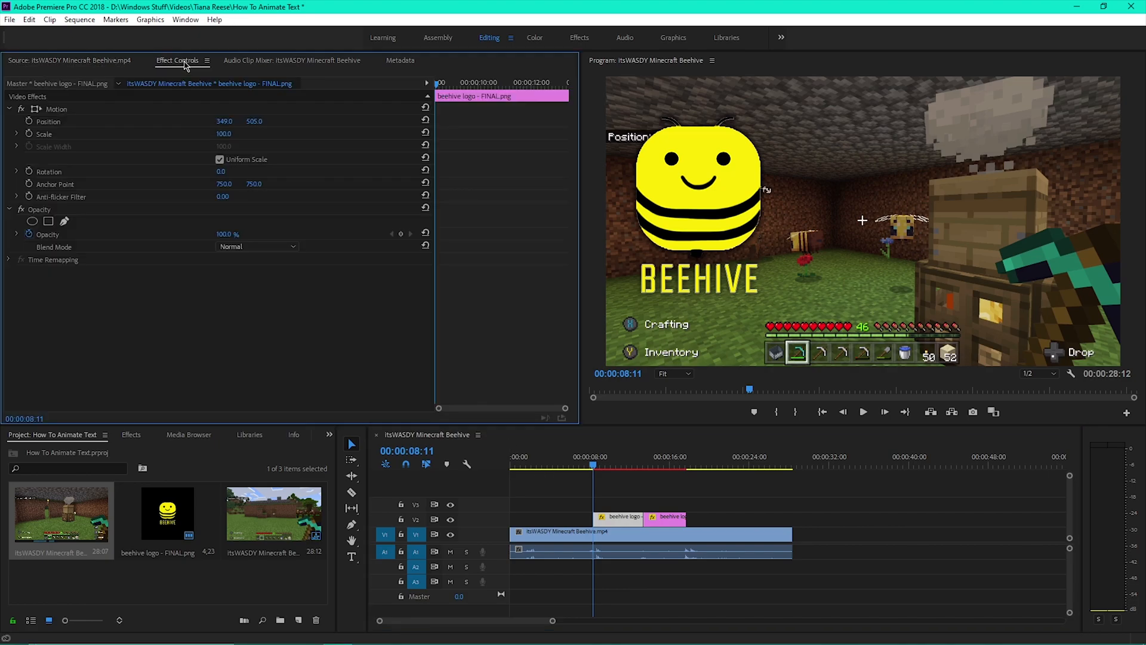
double_click(224, 133)
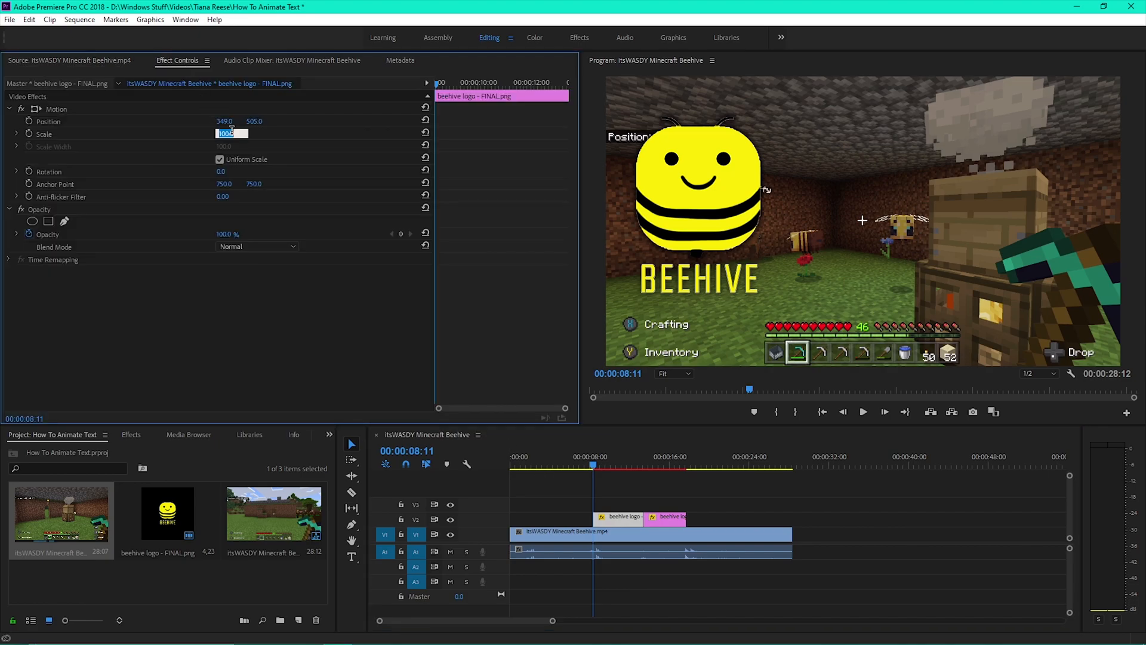
text(0.0)
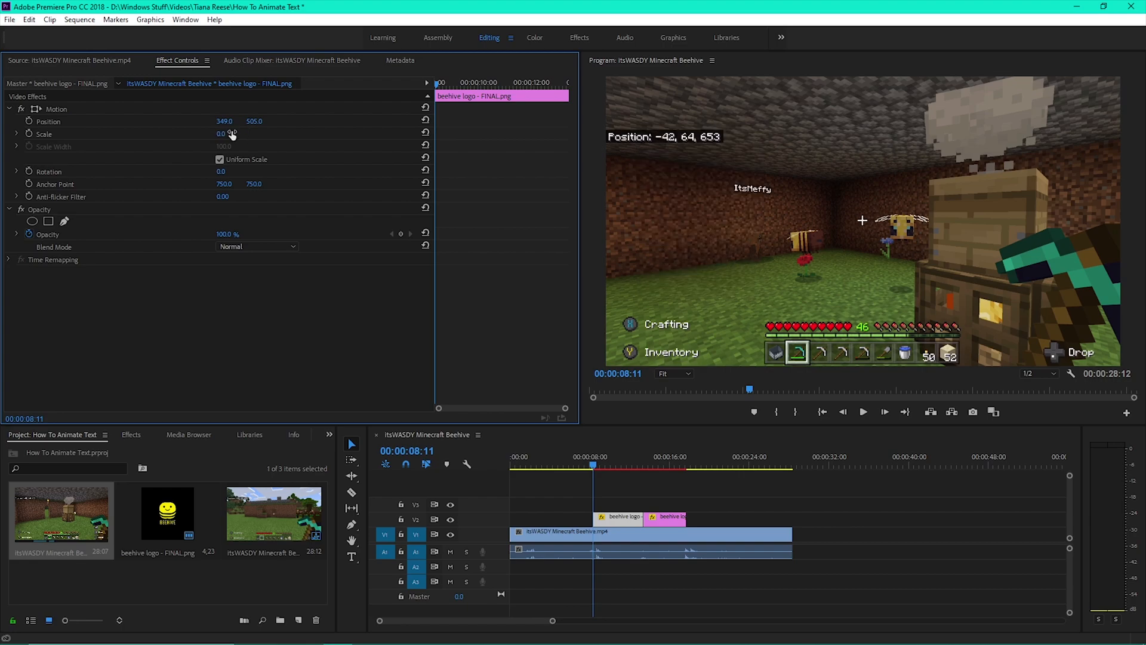
click(44, 134)
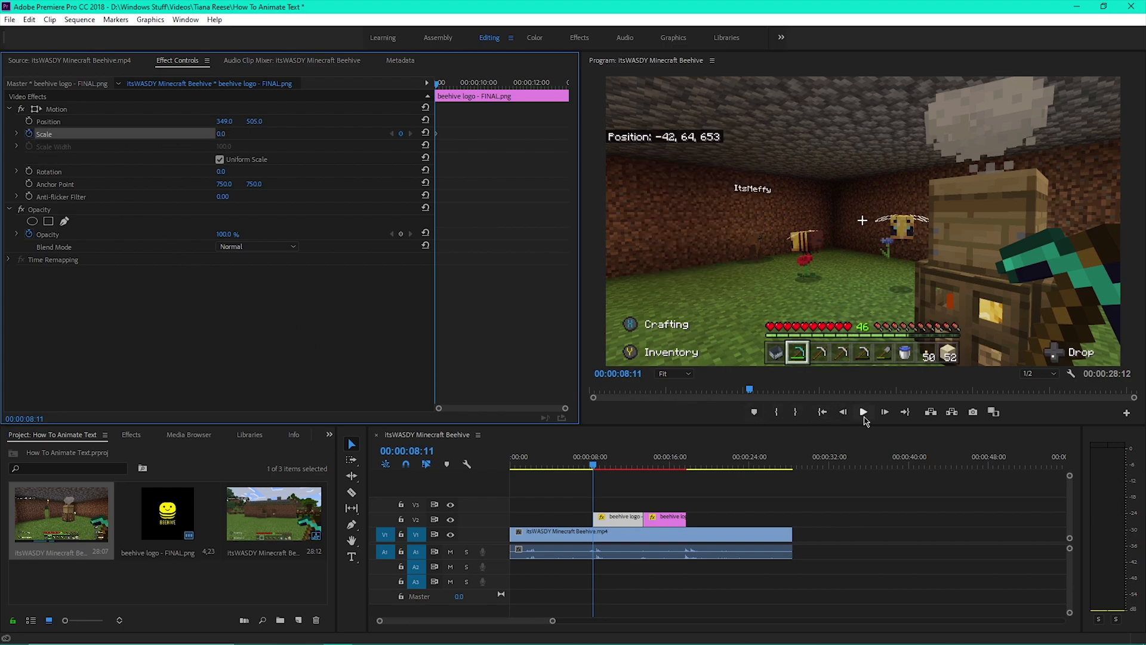
mouse_move(885, 417)
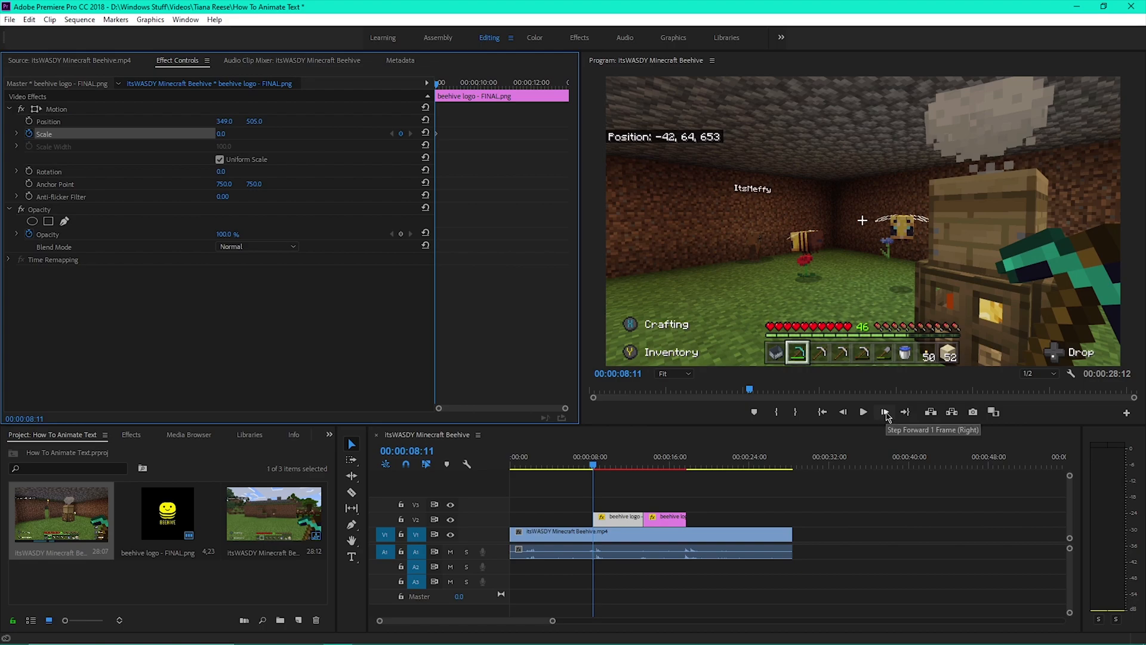
Advance a few frames and key Scale at 120, then 95, and play back the pop.
click(885, 411)
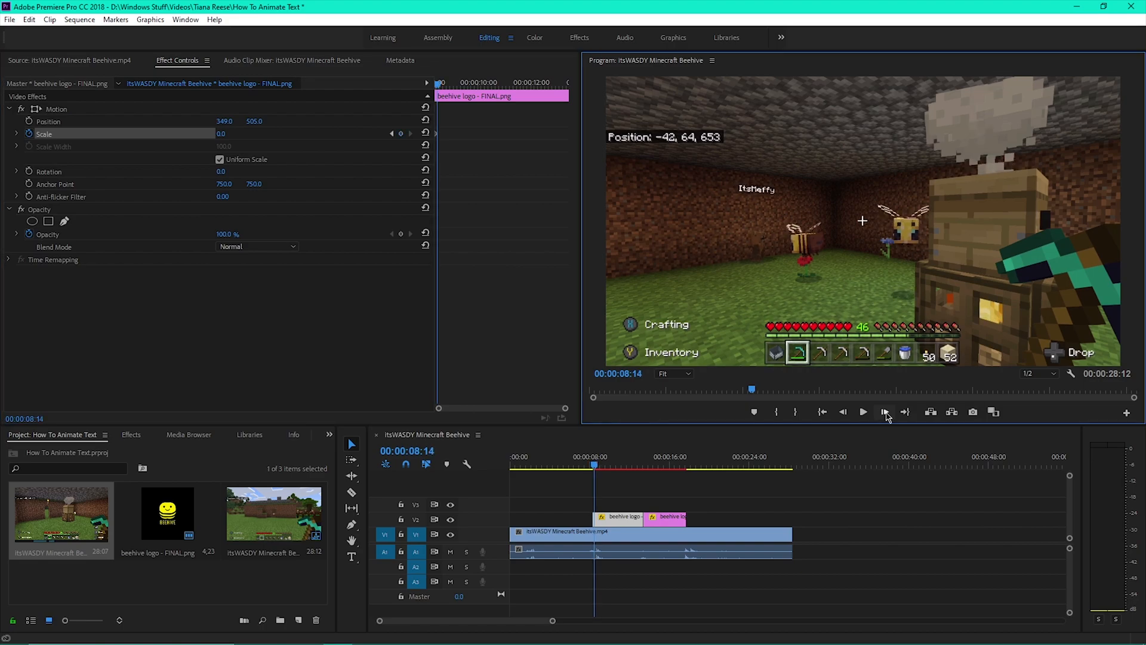
click(862, 411)
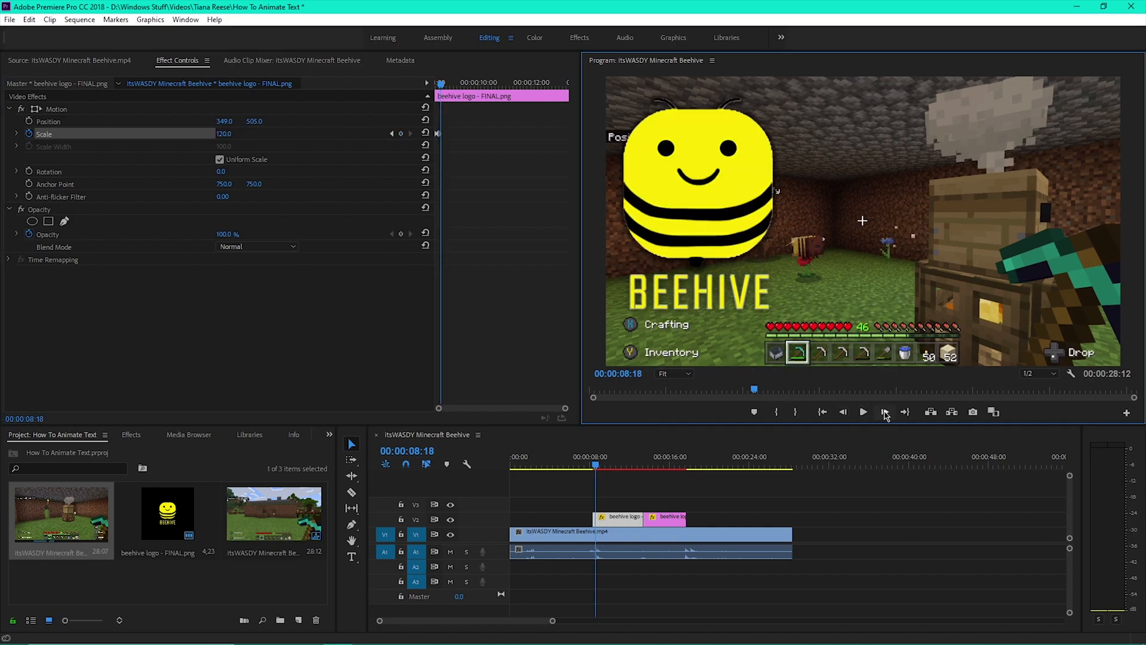
double_click(224, 133)
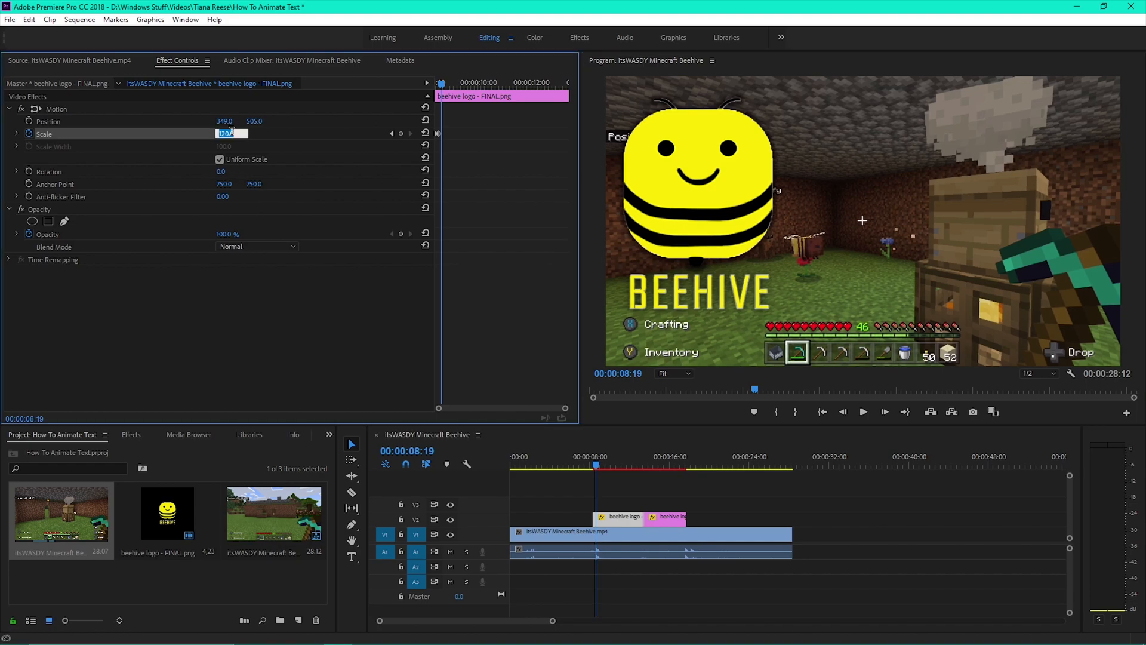
drag(227, 133, 219, 133)
text(95)
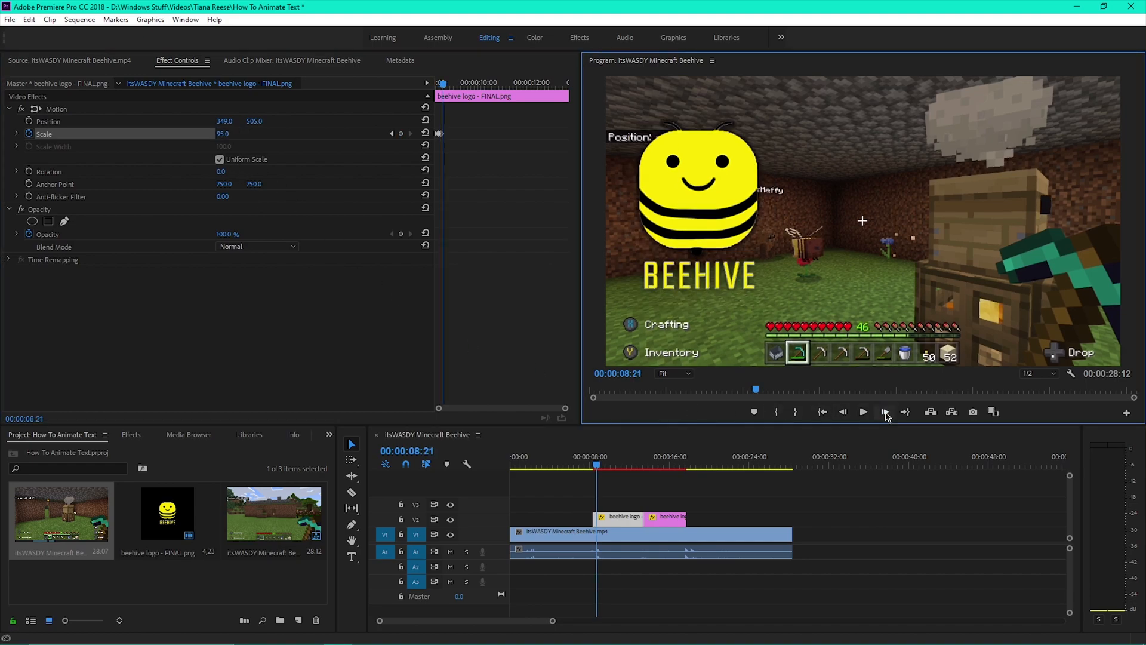
double_click(222, 133)
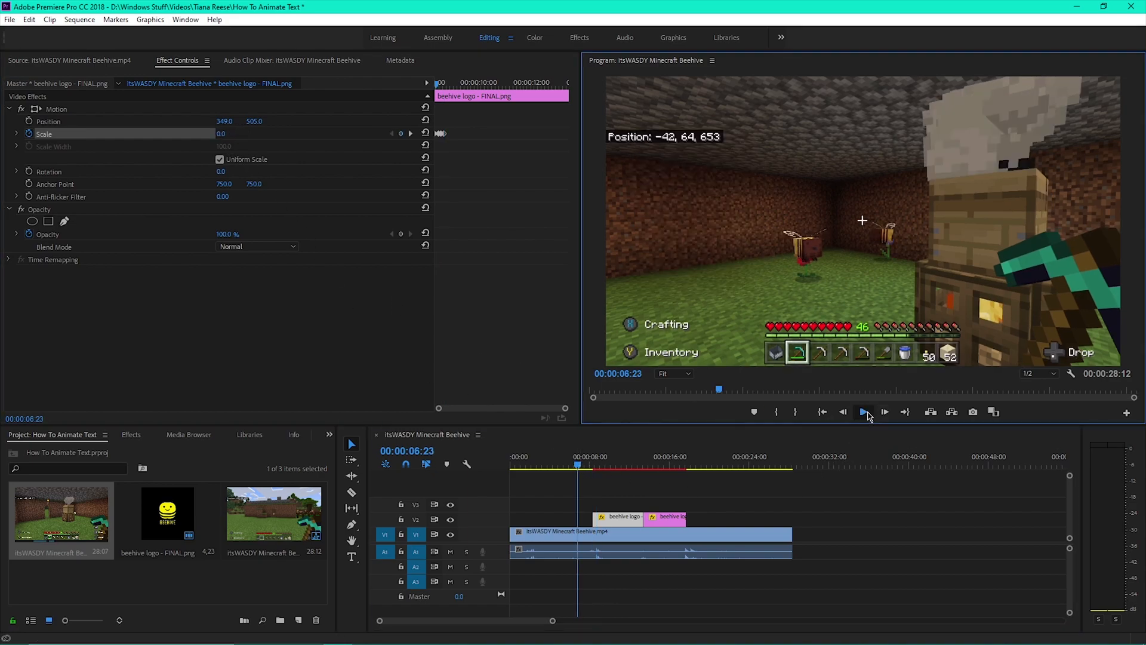
click(865, 412)
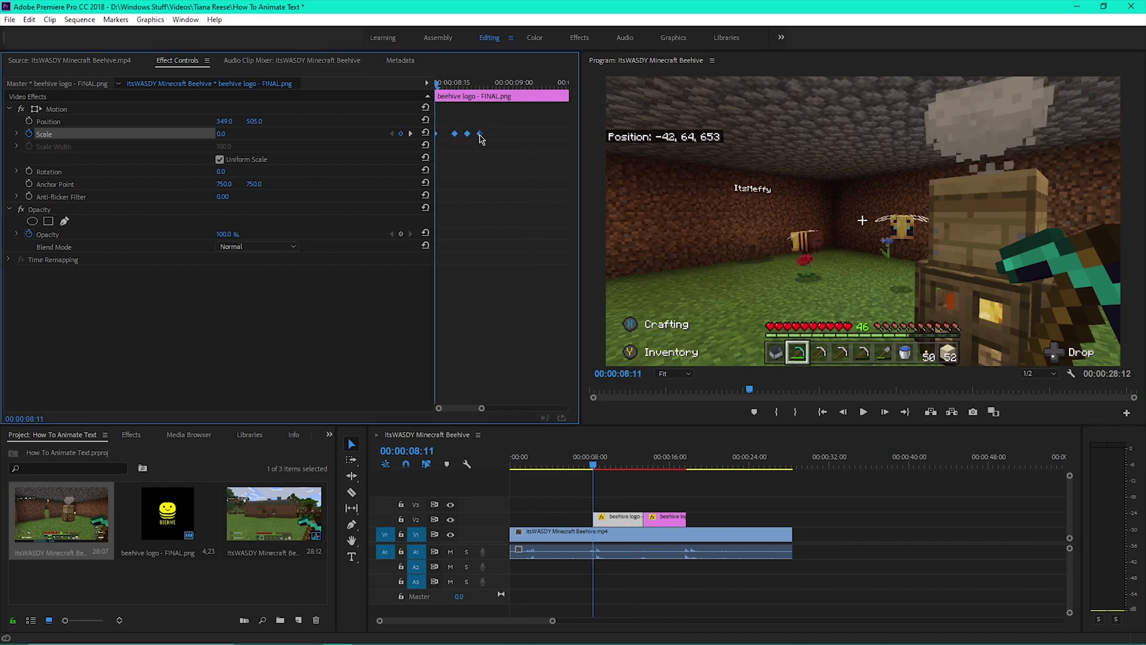
Apply Bezier interpolation to the three logo Scale keyframes.
right_click(480, 133)
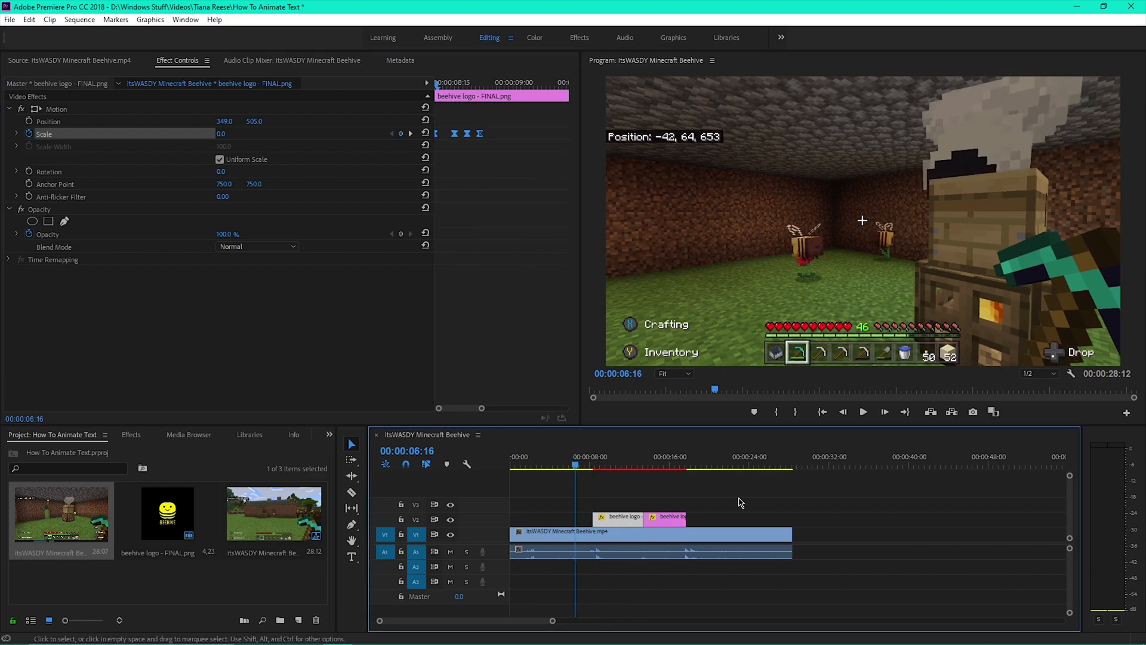
click(863, 411)
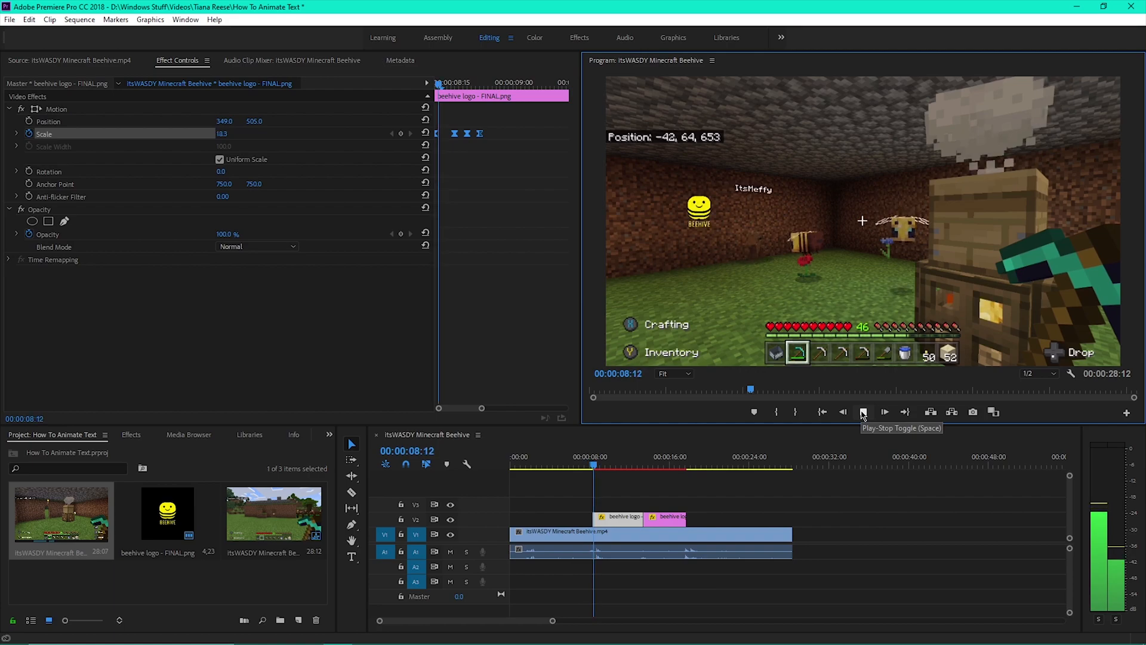
click(864, 412)
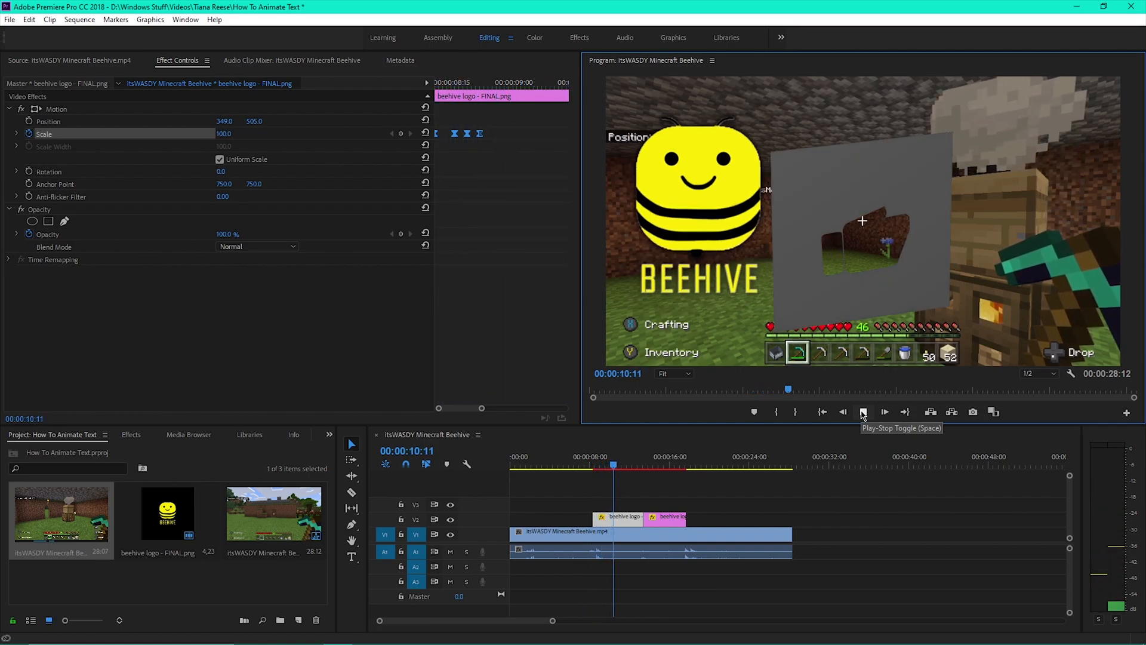
click(863, 412)
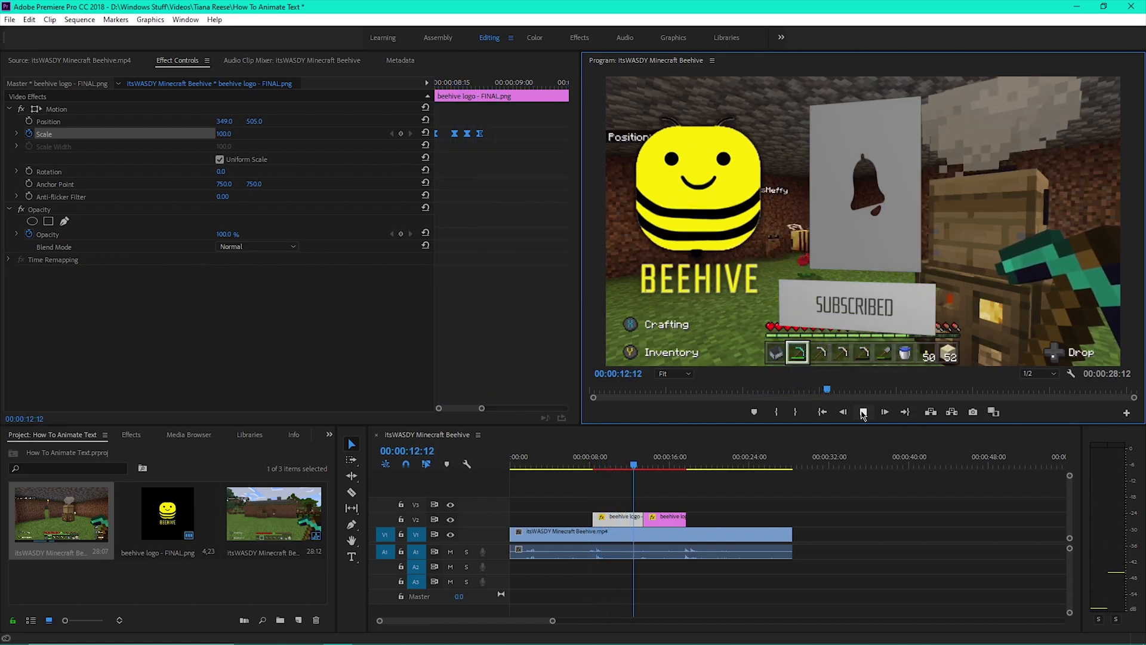
click(863, 411)
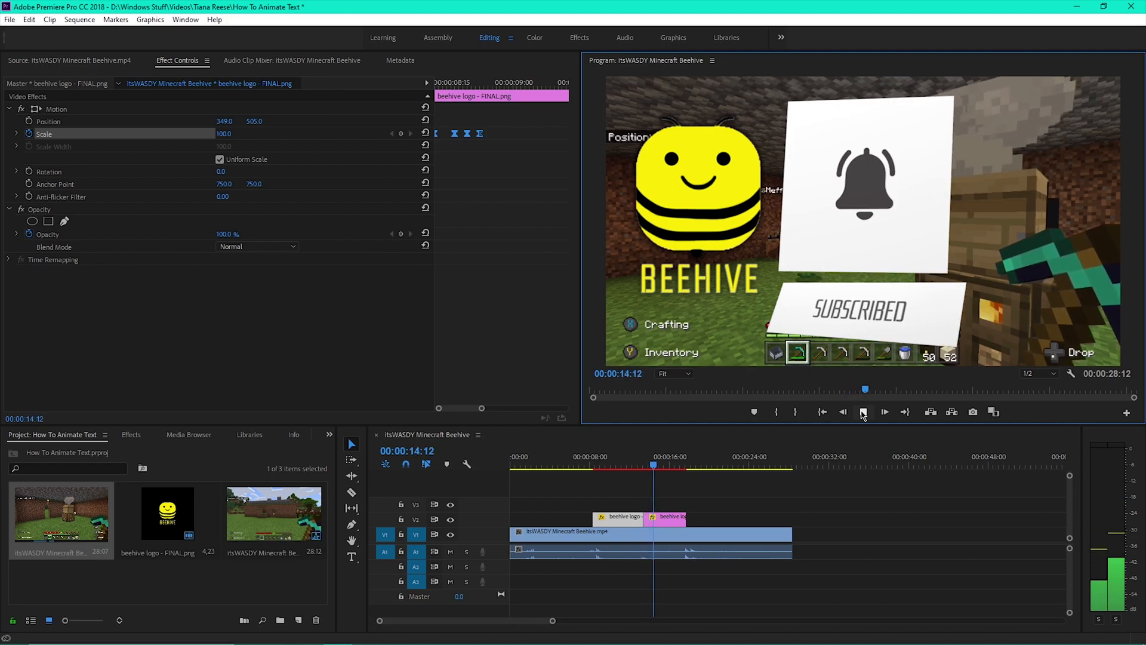
click(862, 411)
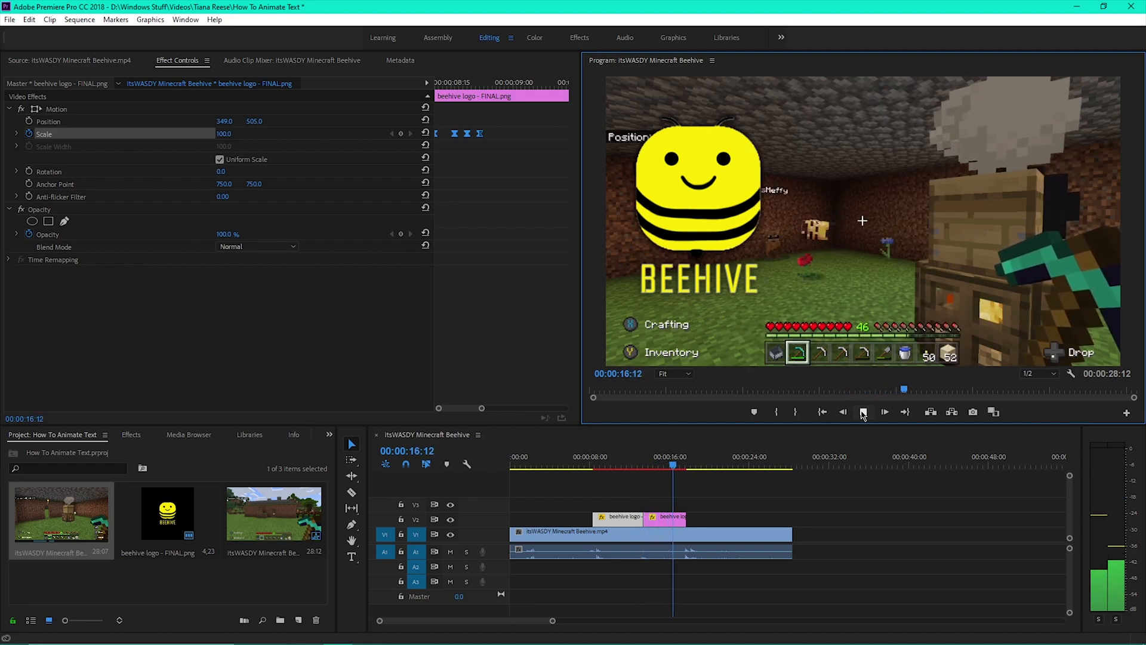
click(862, 411)
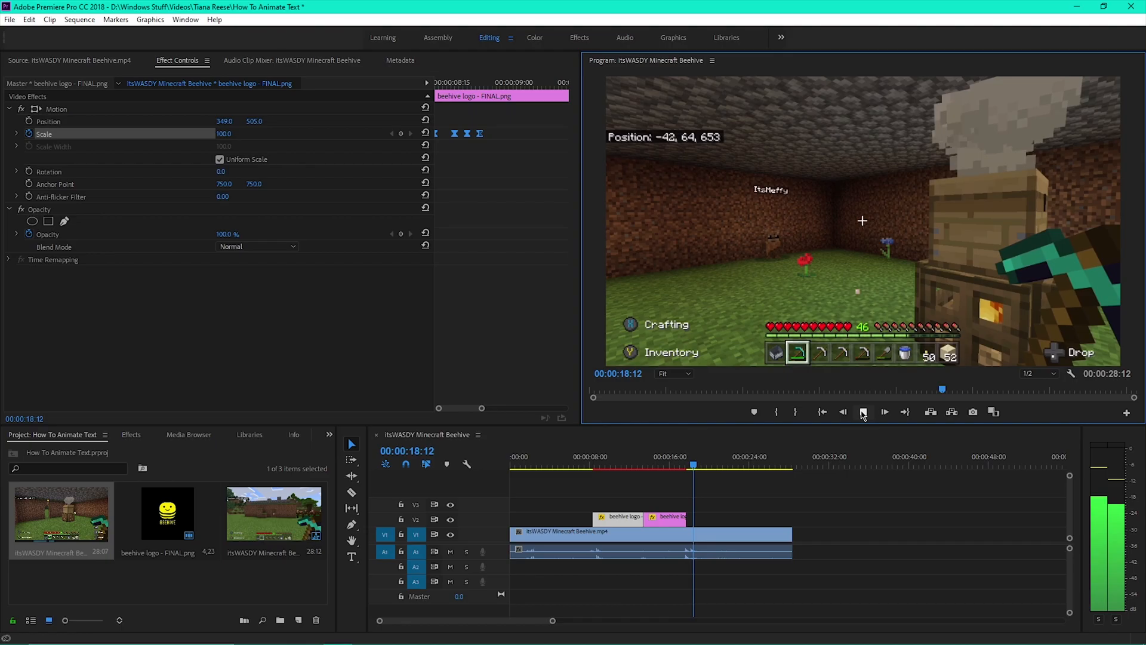